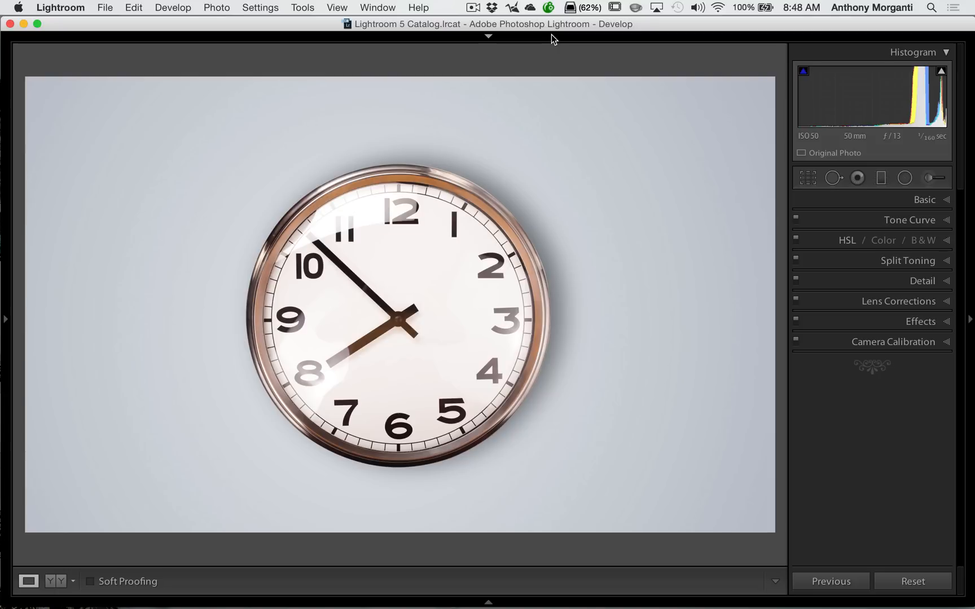
Step: Expand Effects so the Post-Crop Vignetting and Grain sliders show for the clock photo
{"action": "left_click", "coordinate": [921, 321]}
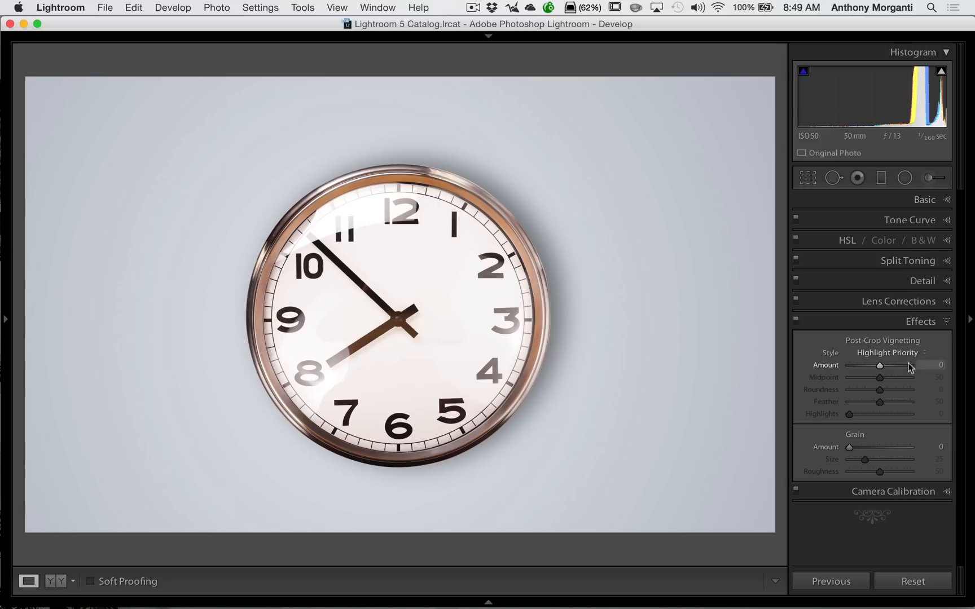
Step: Collapse Effects so every adjustment section is closed again
{"action": "left_click", "coordinate": [921, 322]}
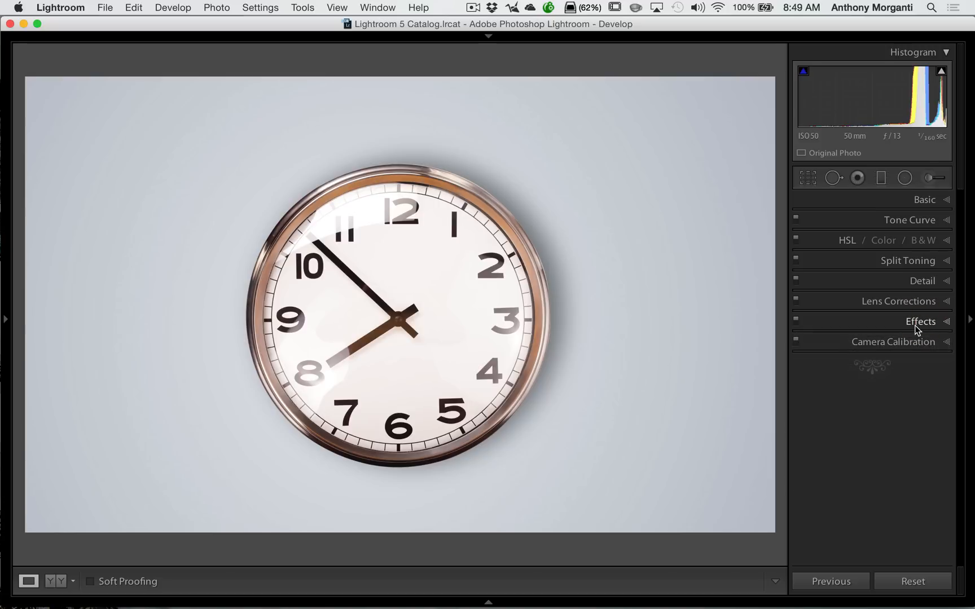
{"action": "mouse_move", "coordinate": [137, 336]}
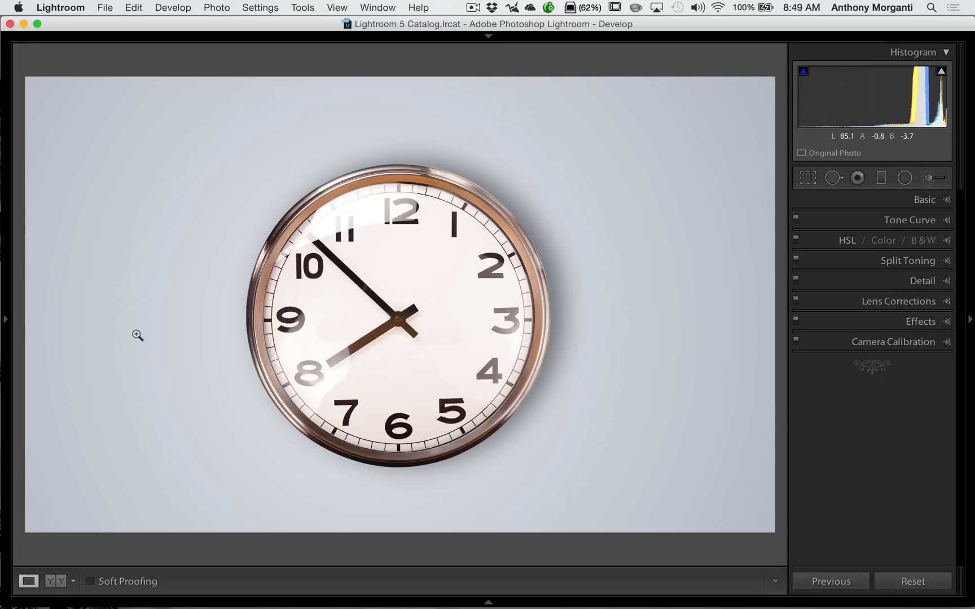
{"action": "mouse_move", "coordinate": [877, 251]}
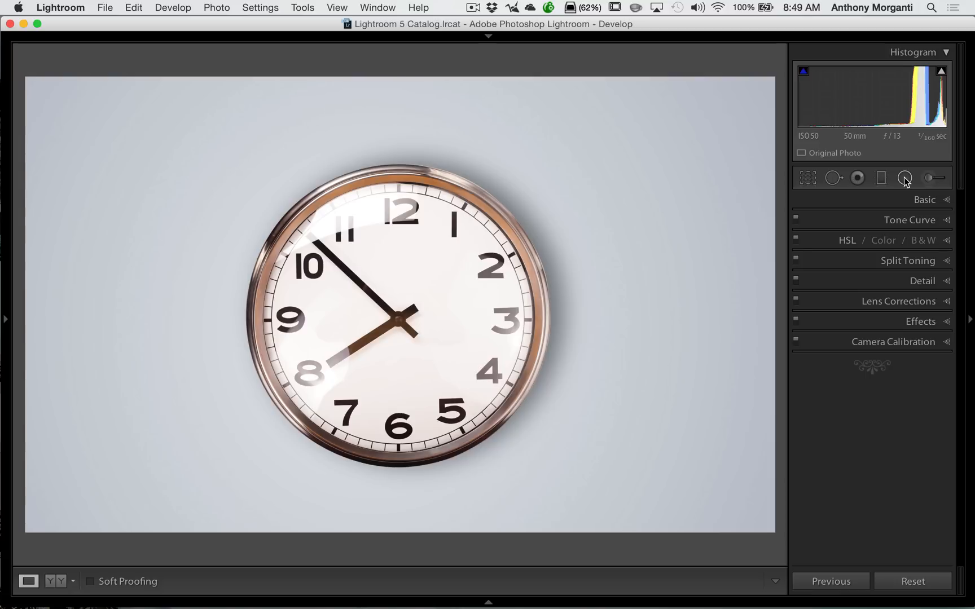
Step: Start a Radial Filter spanning the clock photo, adjustments neutral with feather 49
{"action": "left_click", "coordinate": [904, 178]}
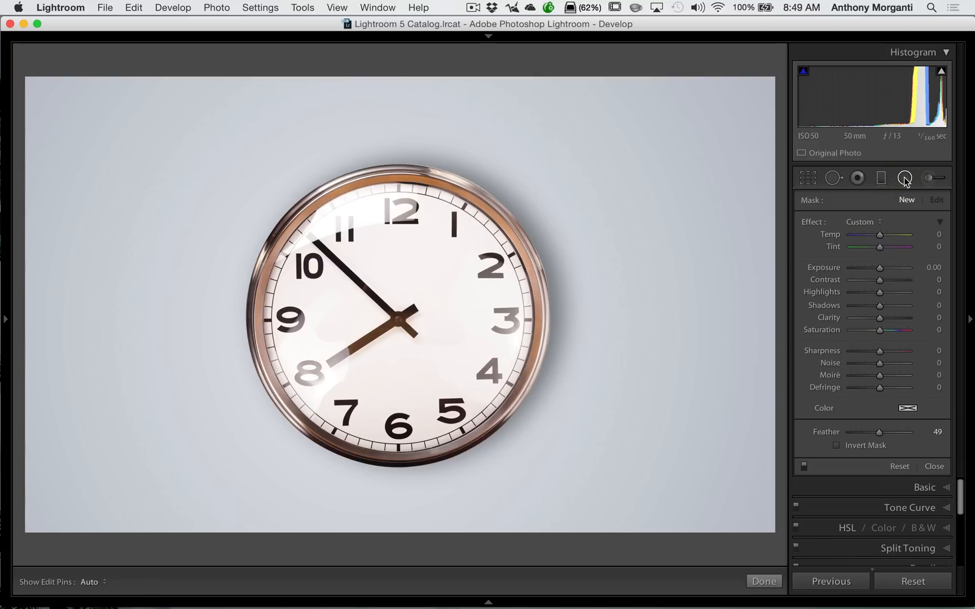
{"action": "mouse_move", "coordinate": [904, 178]}
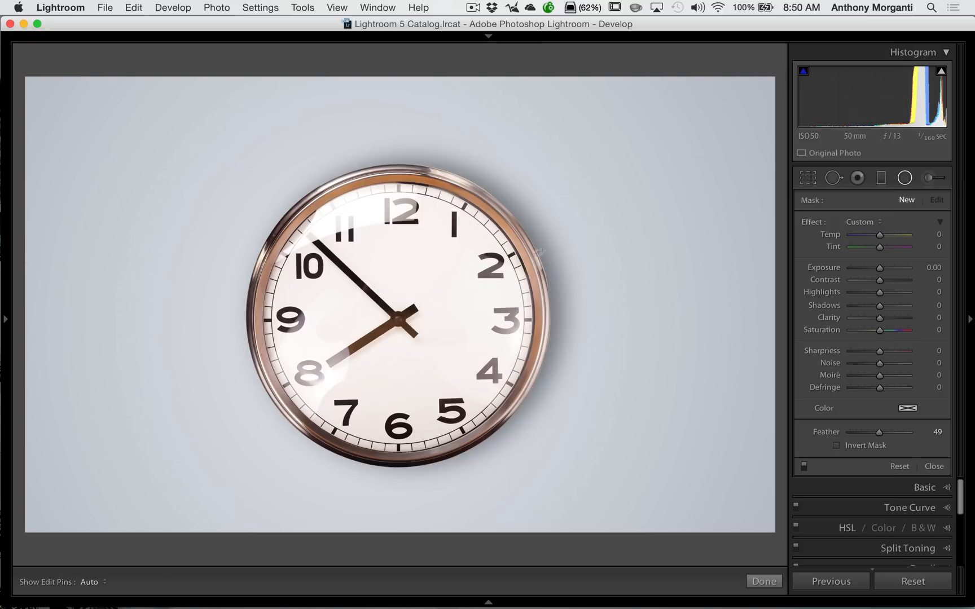
{"action": "mouse_move", "coordinate": [408, 323]}
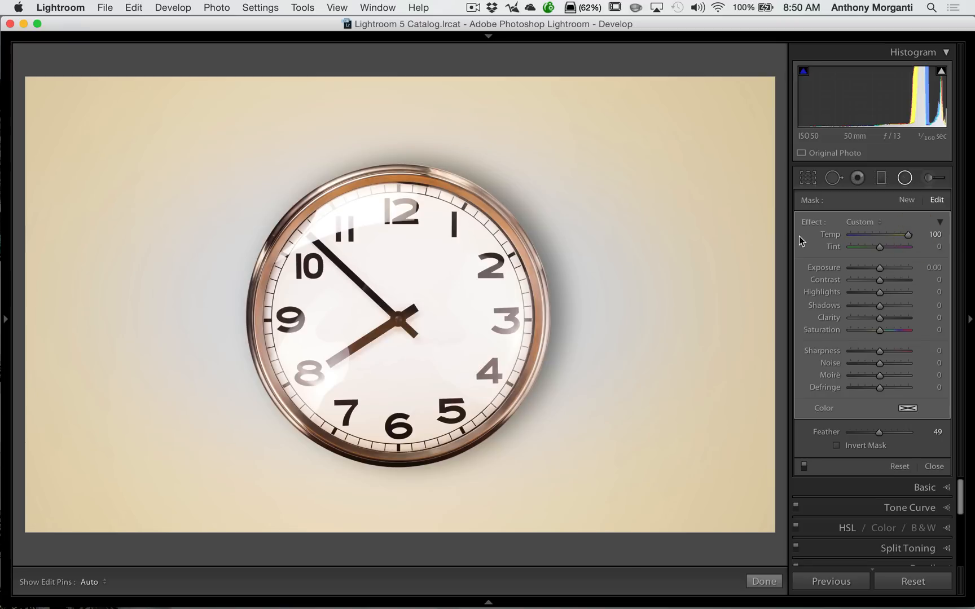
{"action": "mouse_move", "coordinate": [831, 239]}
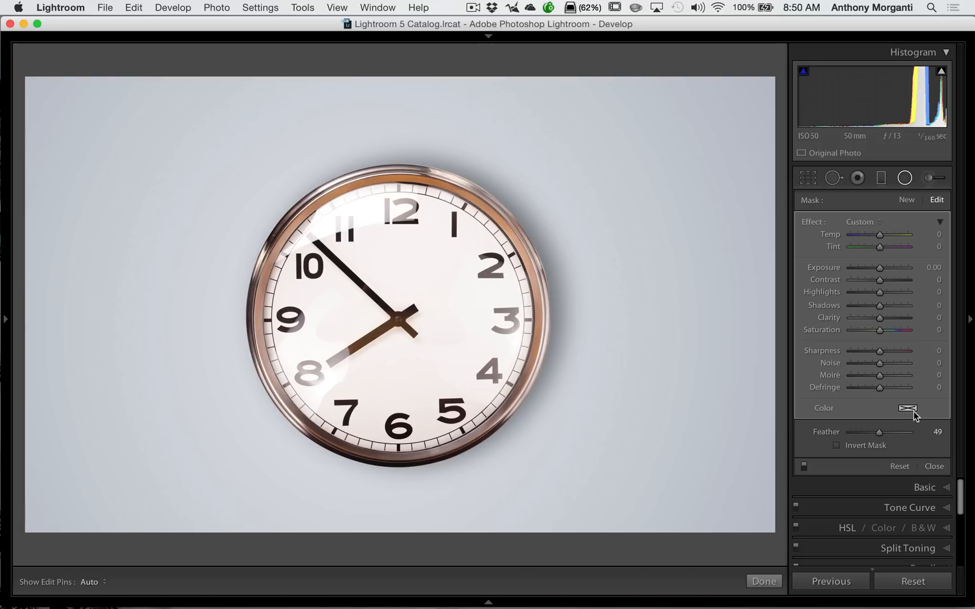
Step: Bring up the radial filter's tint colour chooser to pick blue
{"action": "left_click", "coordinate": [907, 408]}
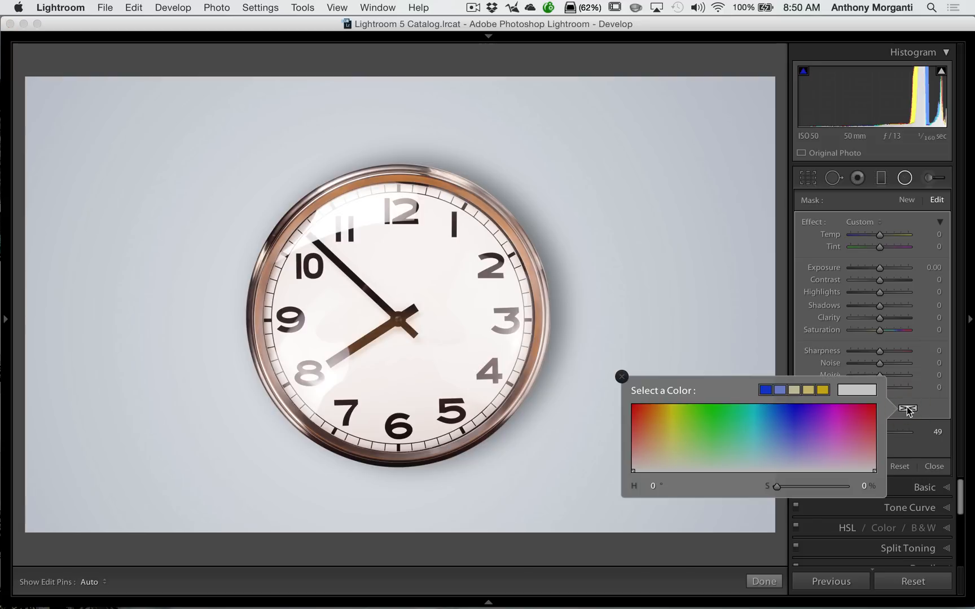
{"action": "mouse_move", "coordinate": [746, 429]}
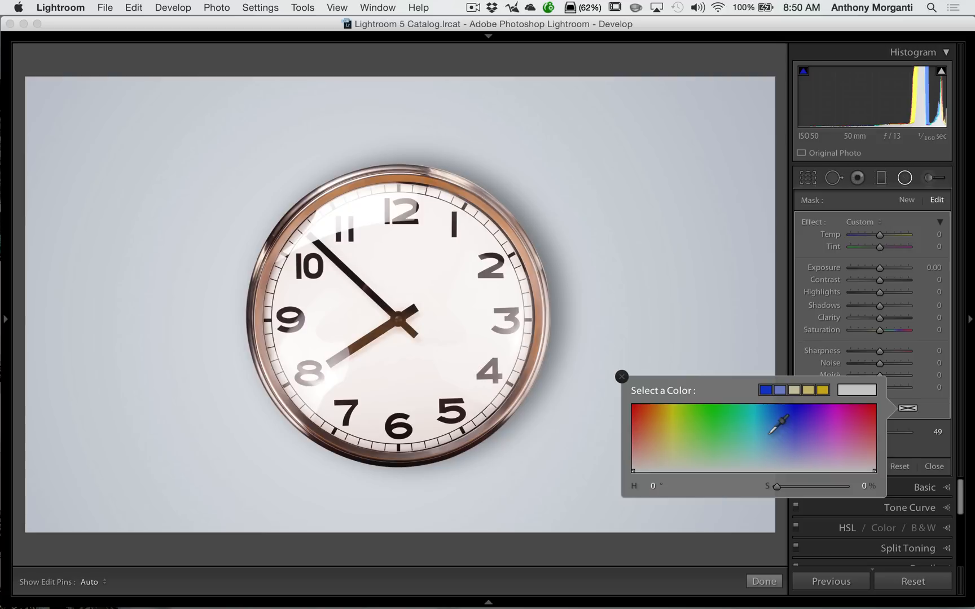
{"action": "mouse_move", "coordinate": [737, 428]}
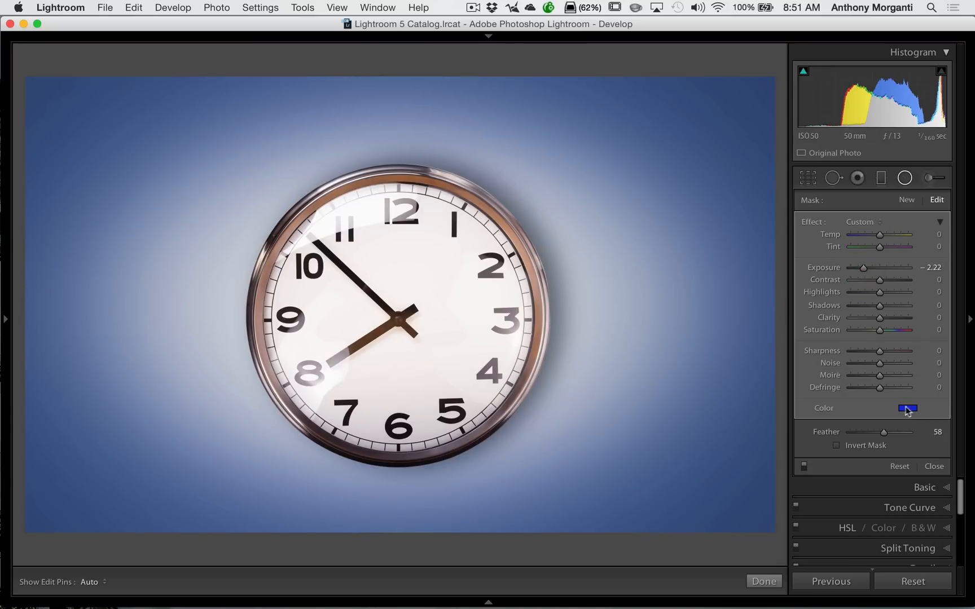
Step: Tint the filter red (H 12, S 92), exposure −1.70, contrast 0, shadows 61, feather 56
{"action": "left_click", "coordinate": [906, 408]}
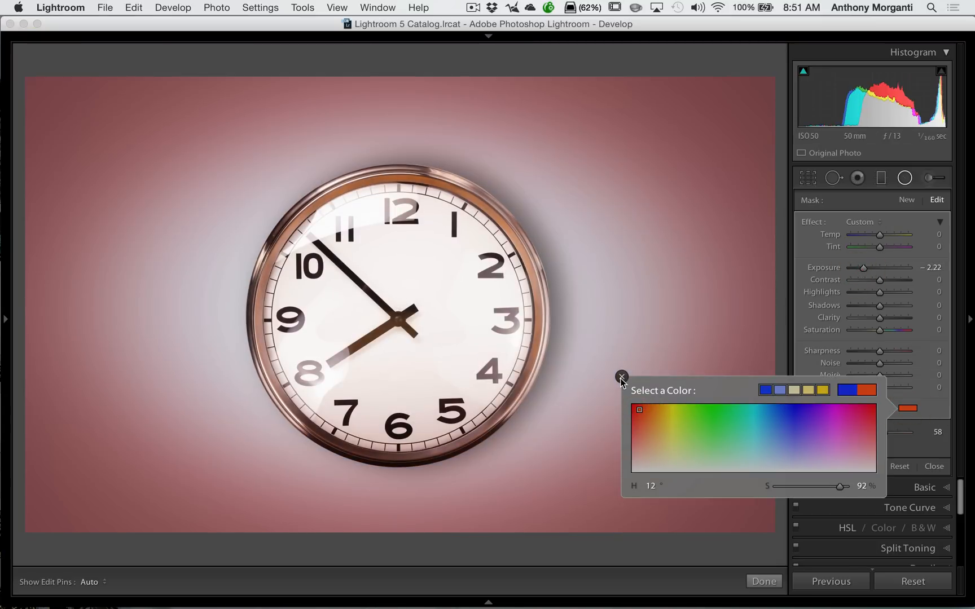
{"action": "left_click", "coordinate": [639, 409]}
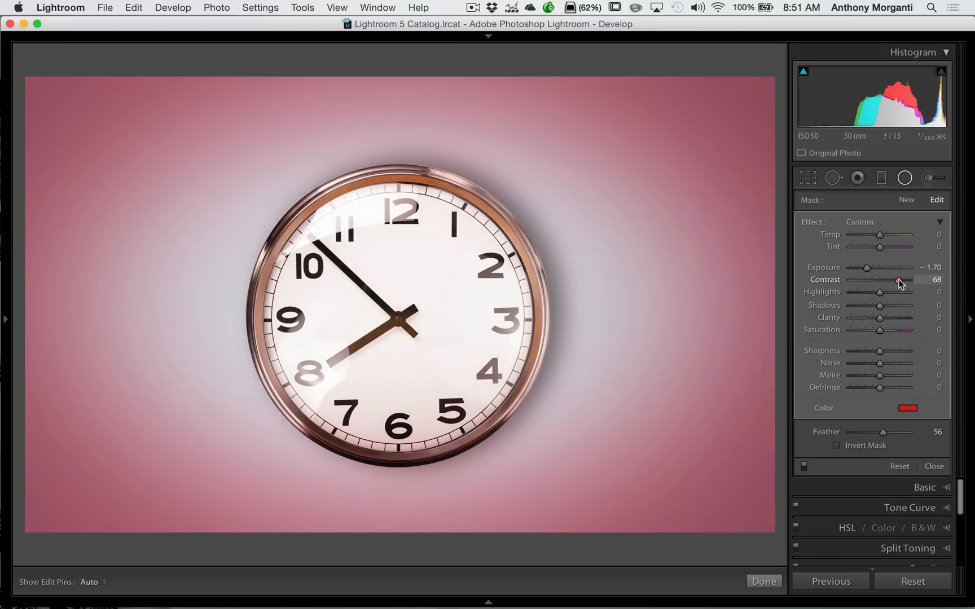
{"action": "double_click", "coordinate": [879, 279]}
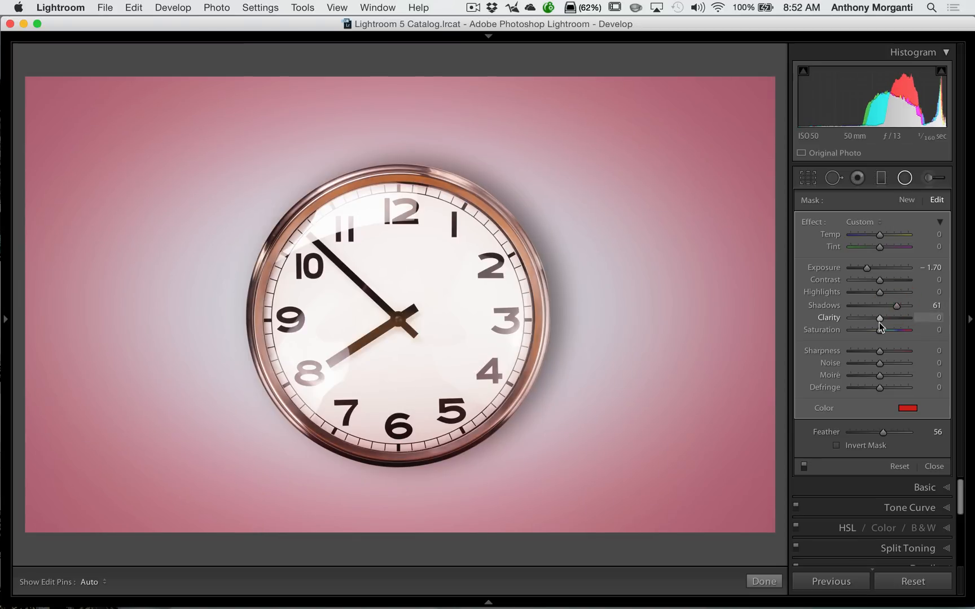
{"action": "mouse_move", "coordinate": [880, 322]}
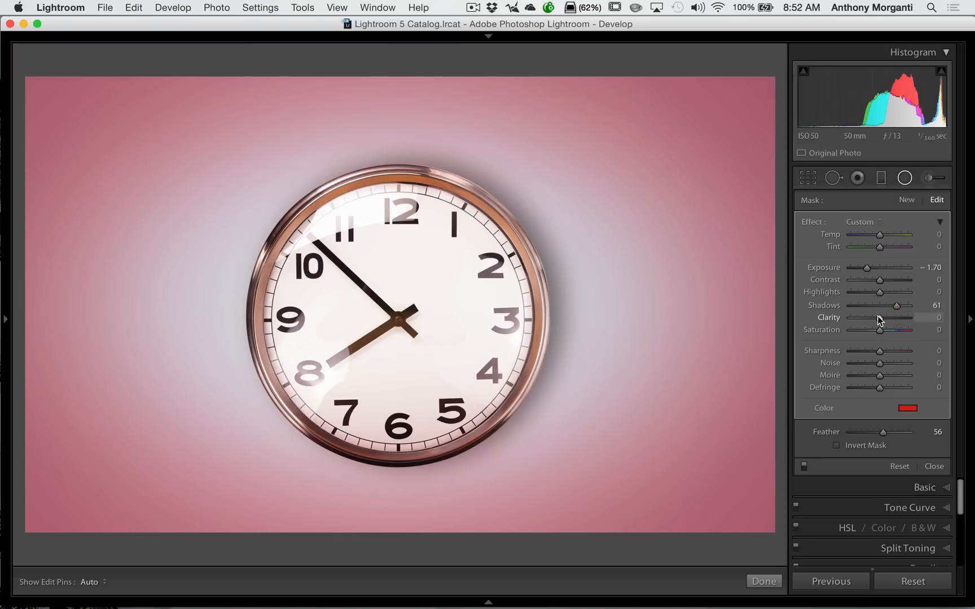